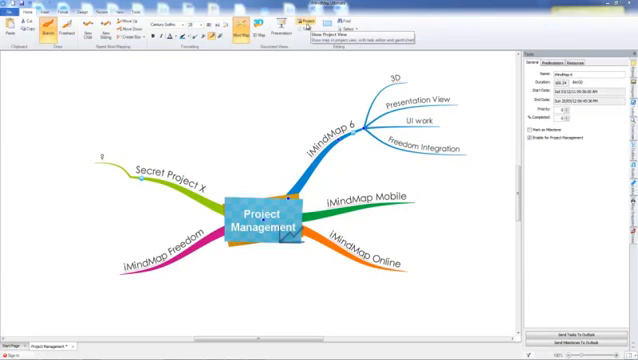
pyautogui.moveTo(485, 70)
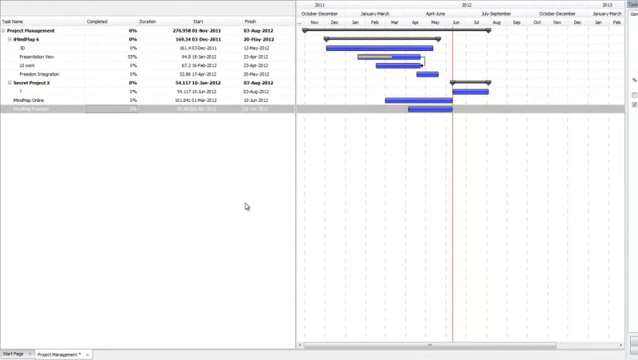
pyautogui.moveTo(247, 188)
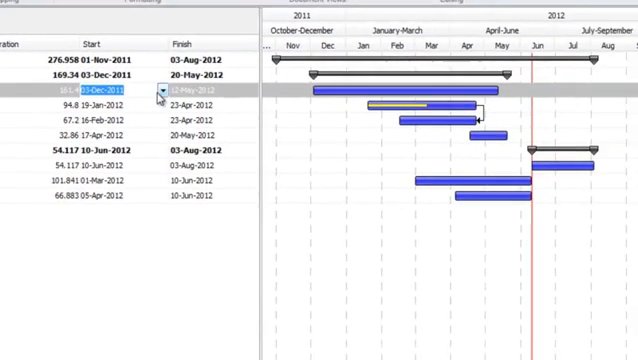
# Set the 3D task's start to 19-Nov-2011 and mark it 53% complete
pyautogui.click(161, 92)
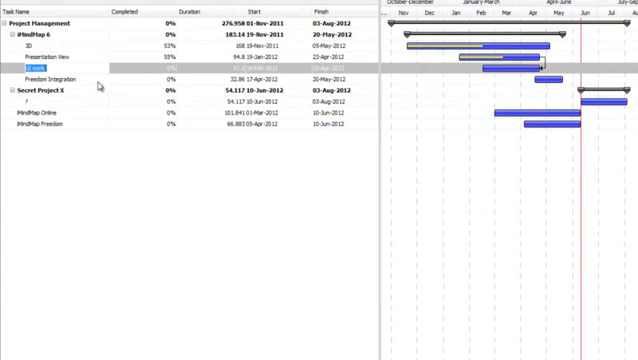
pyautogui.moveTo(92, 84)
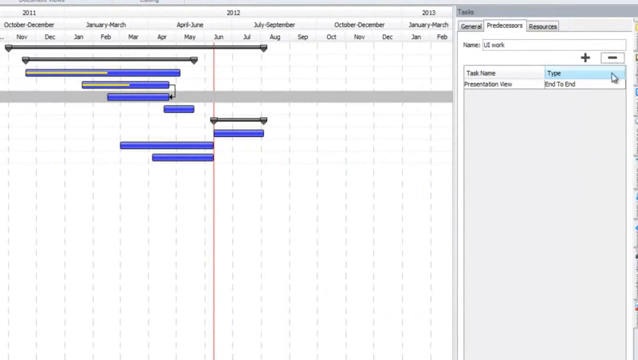
# Delete UI work's End To End predecessor link to Presentation View
pyautogui.click(612, 57)
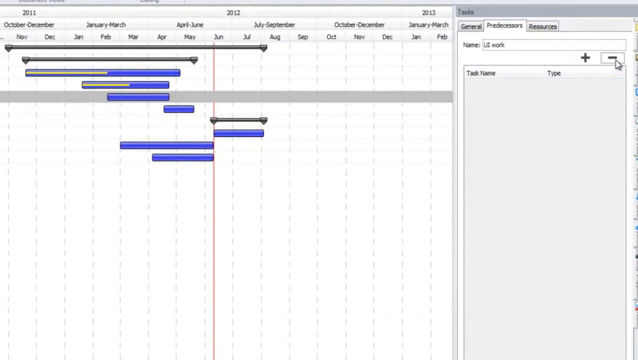
pyautogui.moveTo(150, 97)
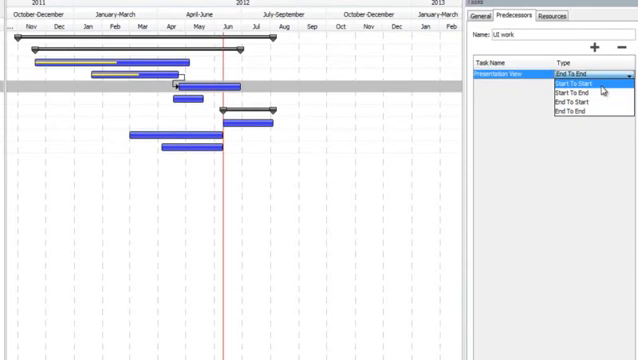
# Re-add Presentation View as UI work's predecessor with a Start To End link
pyautogui.click(568, 88)
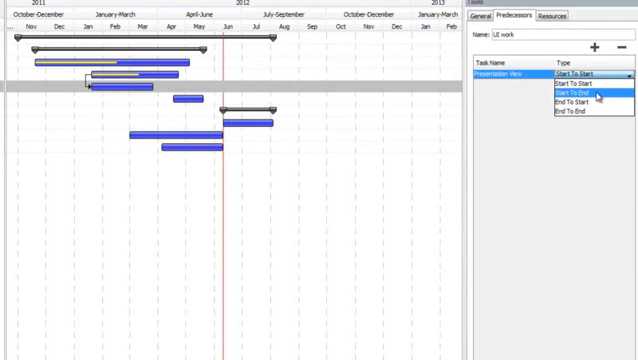
pyautogui.click(568, 92)
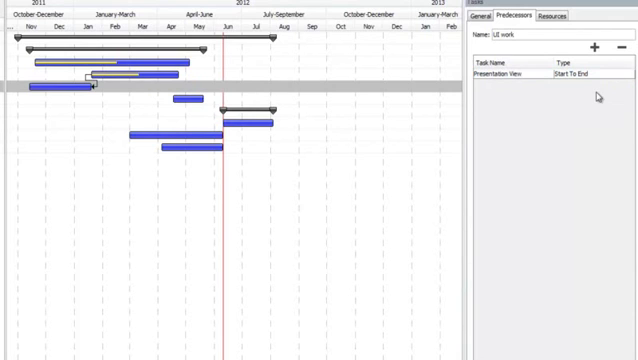
pyautogui.moveTo(55, 114)
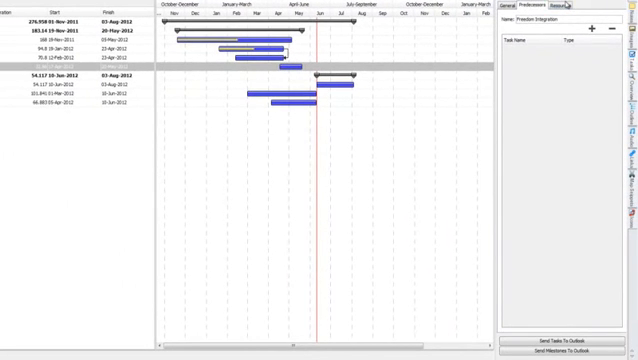
# Add the resource 'Jamel' to Freedom Integration in the Resources tab
pyautogui.click(572, 7)
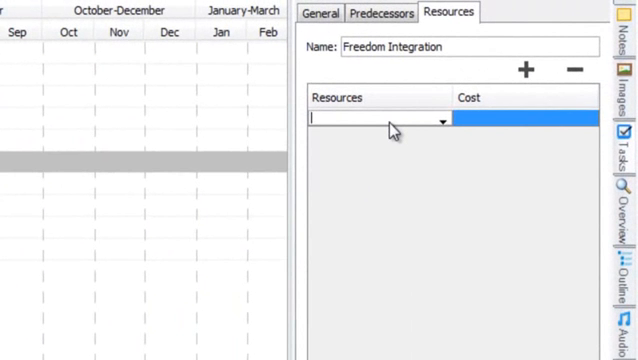
pyautogui.write('Jamel')
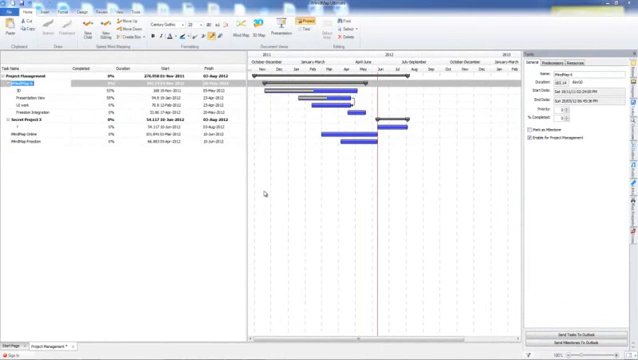
pyautogui.moveTo(324, 238)
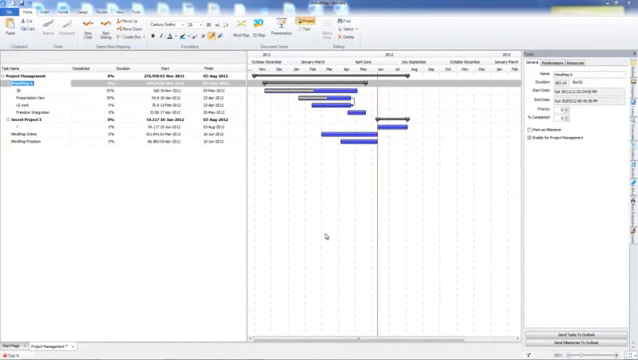